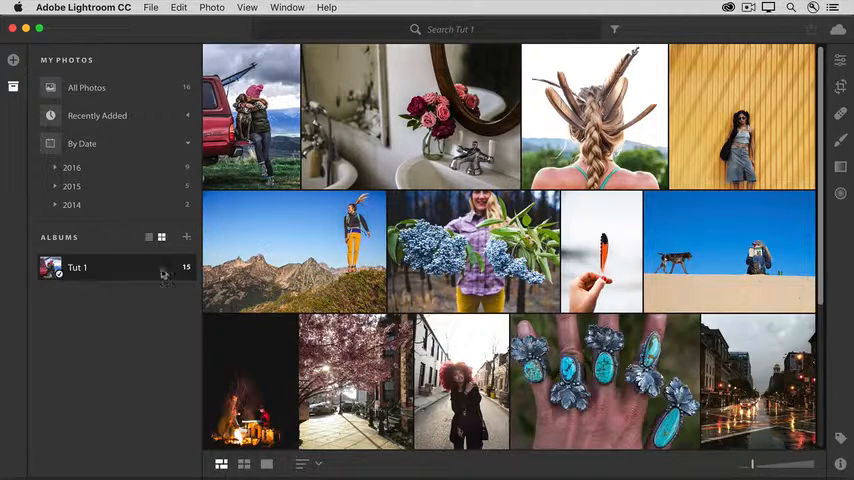
pyautogui.moveTo(185, 248)
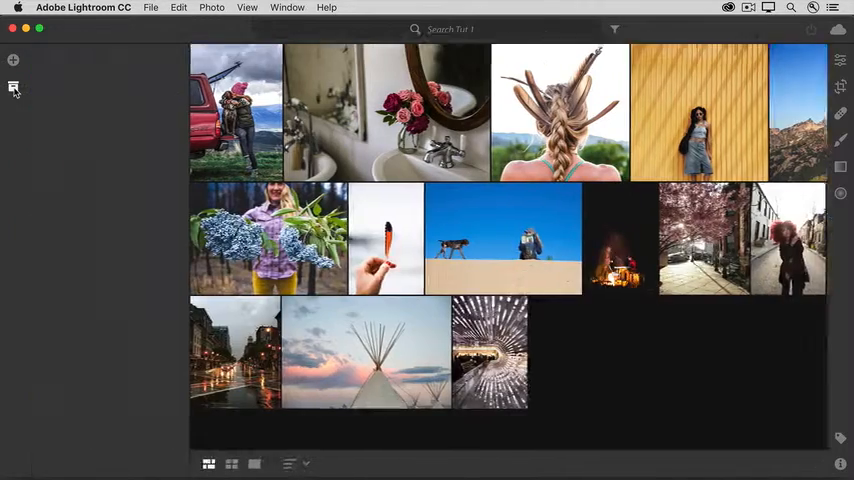
# Show the photo library panel and the filter options for the Tut 1 album.
pyautogui.click(14, 88)
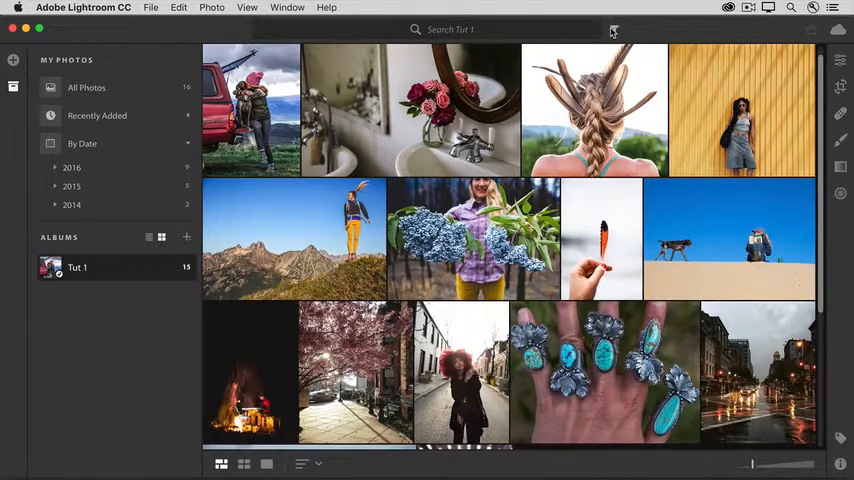
pyautogui.click(614, 30)
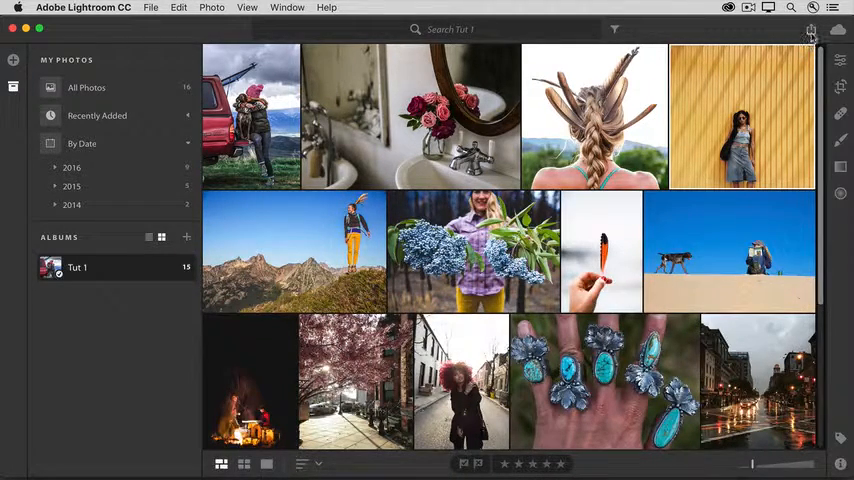
pyautogui.click(811, 33)
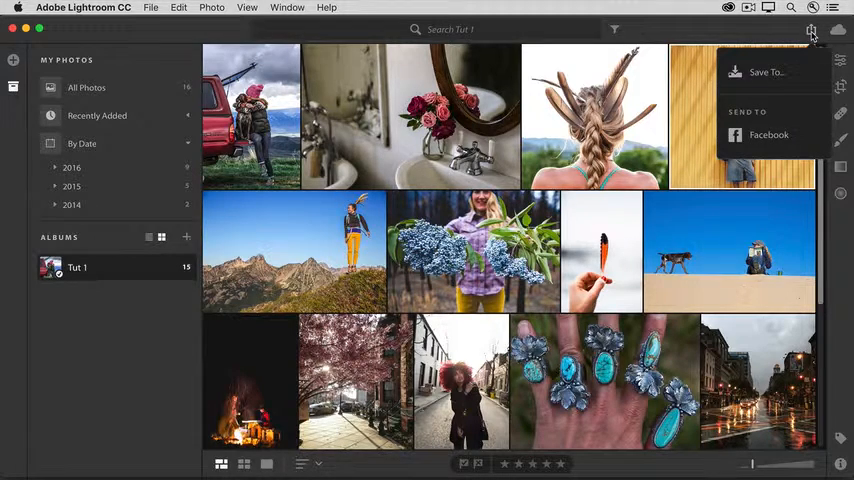
pyautogui.moveTo(811, 29)
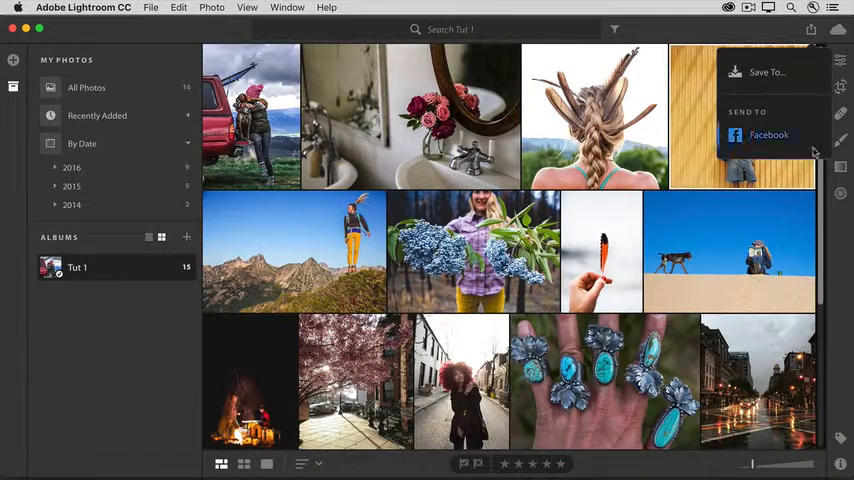
pyautogui.click(838, 30)
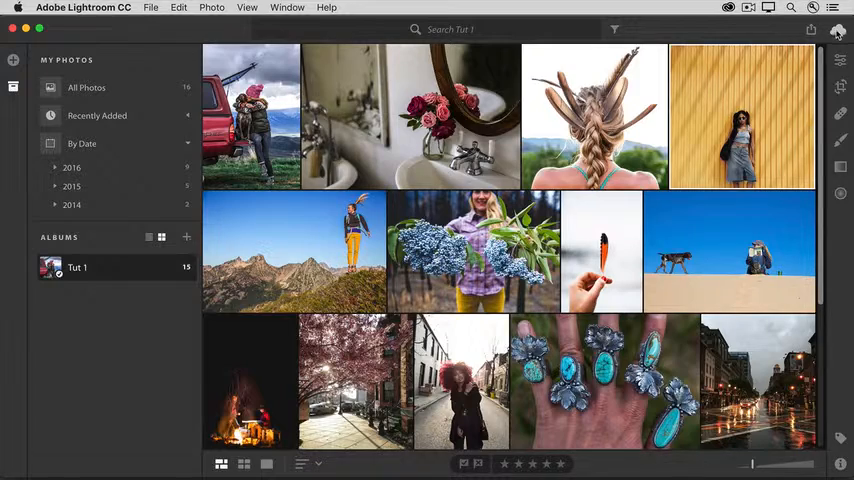
pyautogui.click(838, 32)
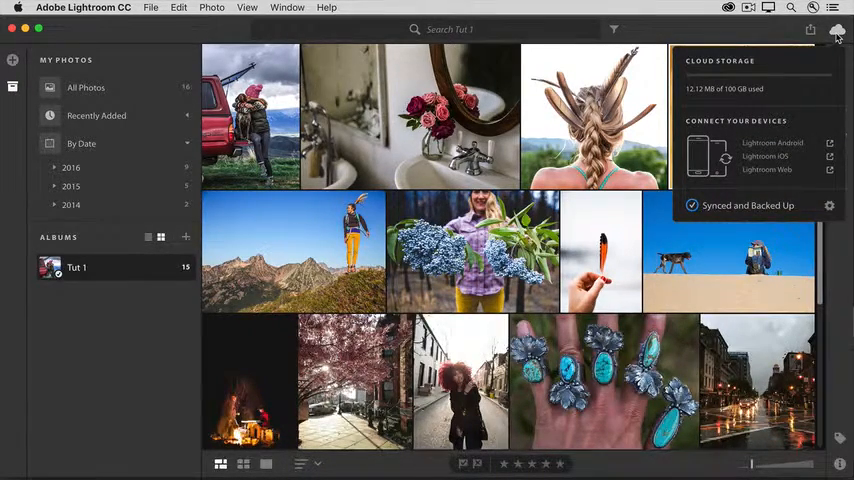
pyautogui.click(837, 33)
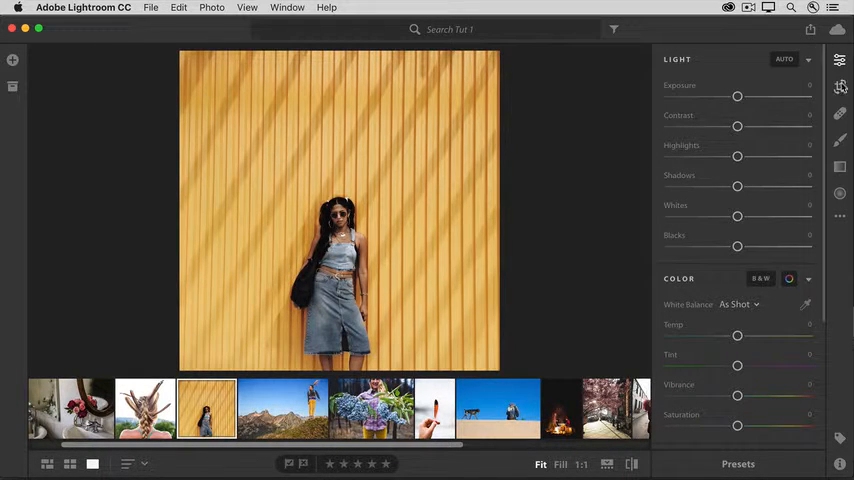
pyautogui.moveTo(840, 87)
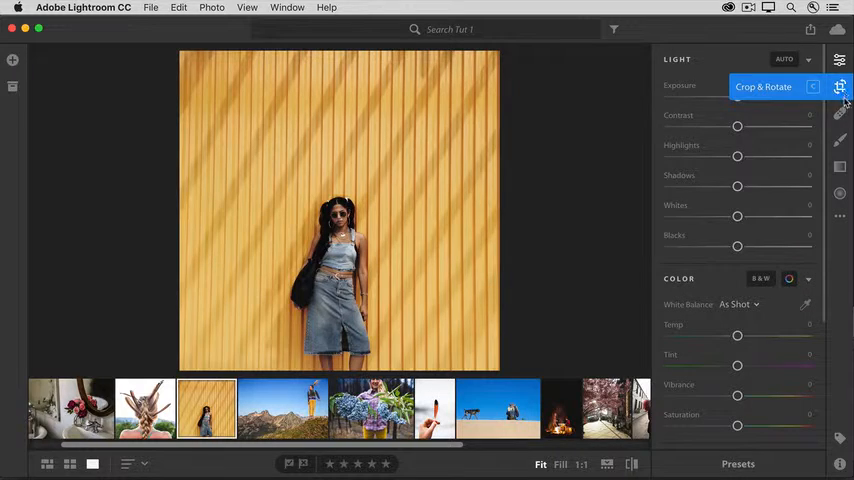
pyautogui.moveTo(840, 113)
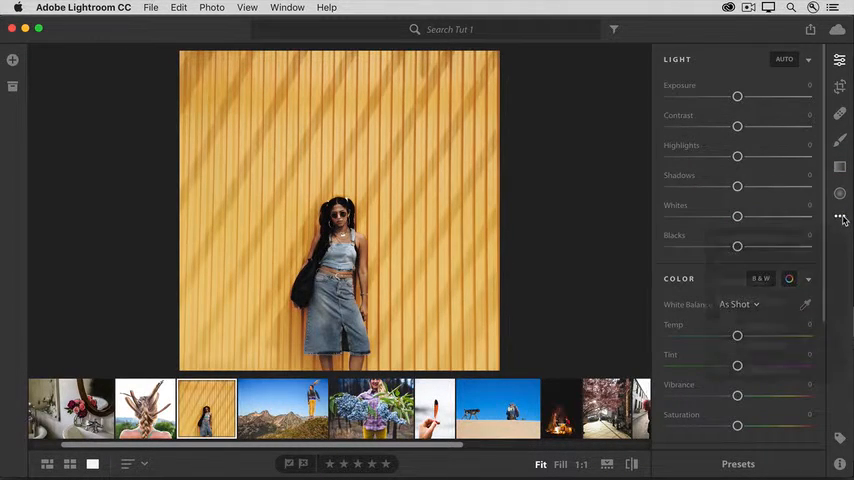
# Reveal the additional editing options beside Crop & Rotate for the yellow-wall portrait.
pyautogui.click(839, 218)
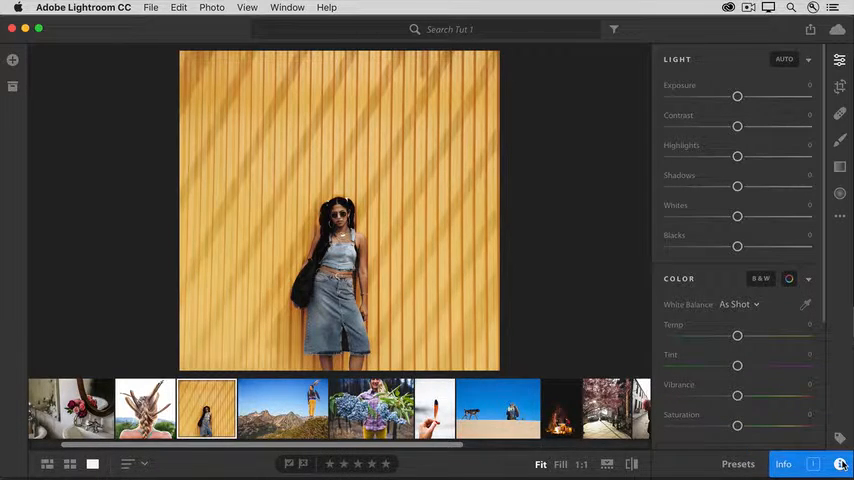
# Hide the right panel via the Info icon so the portrait fills the space above the filmstrip.
pyautogui.click(783, 463)
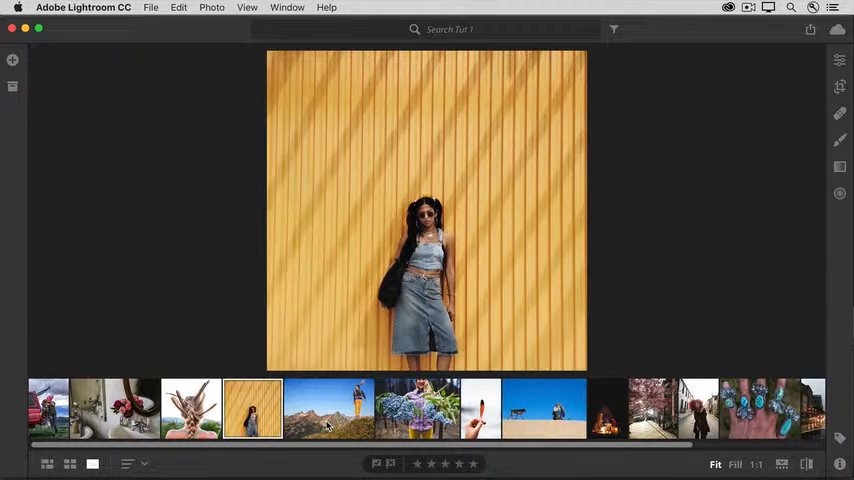
# View the mountain-jump and blue-flowers photos large, then return to the album's photo grid.
pyautogui.click(329, 407)
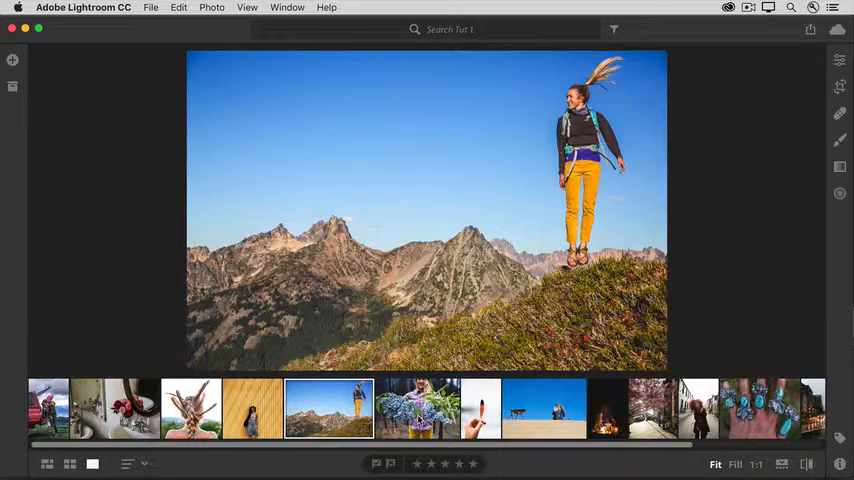
pyautogui.click(417, 408)
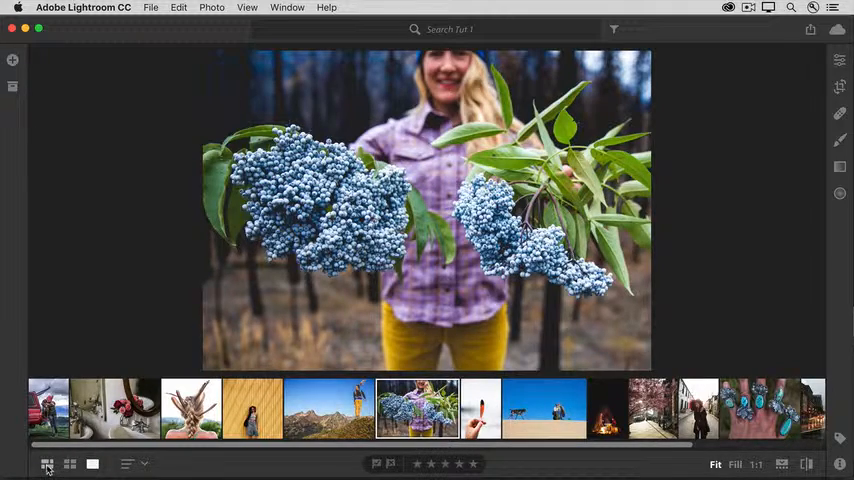
pyautogui.click(47, 463)
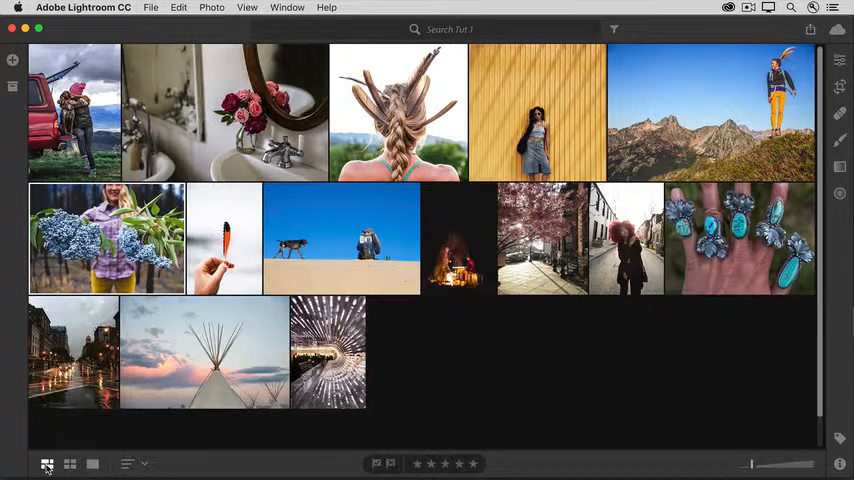